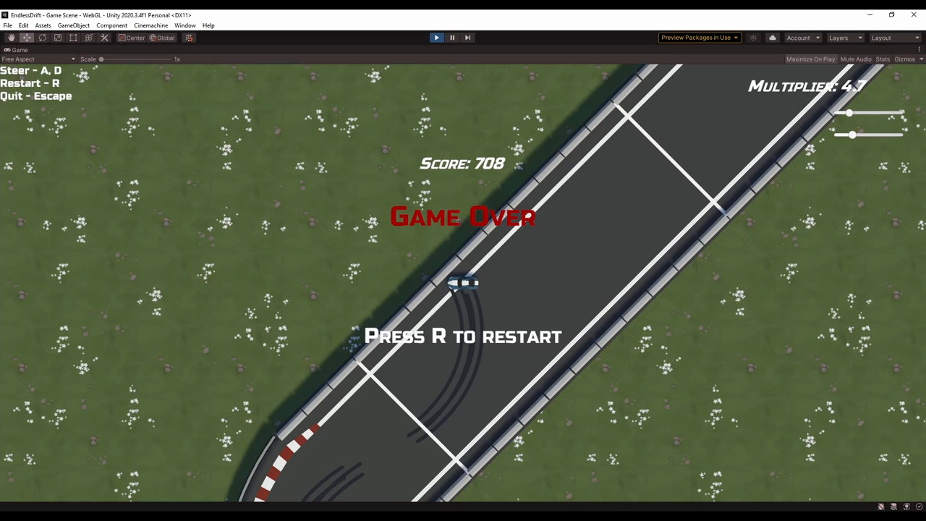
Step: Run several short drift attempts, starting with Space and restarting with R after each Game Over
key(r)
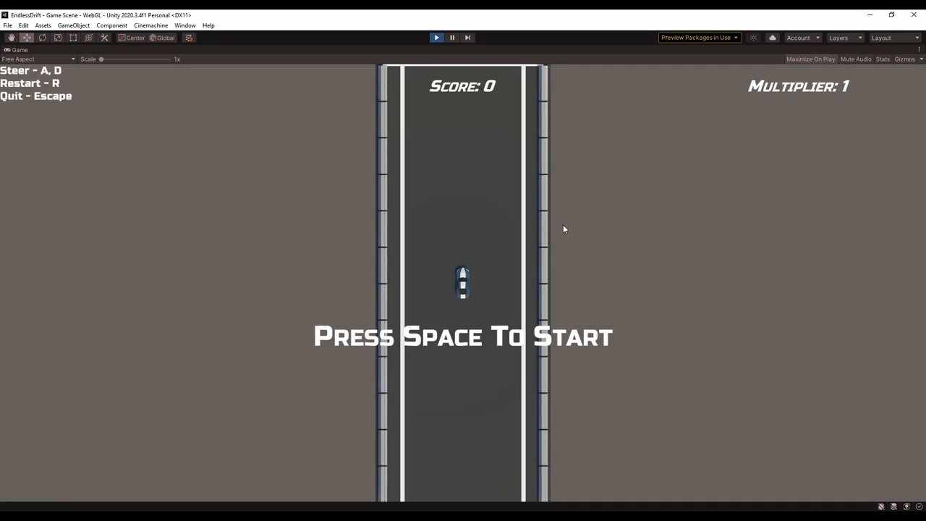
key(space)
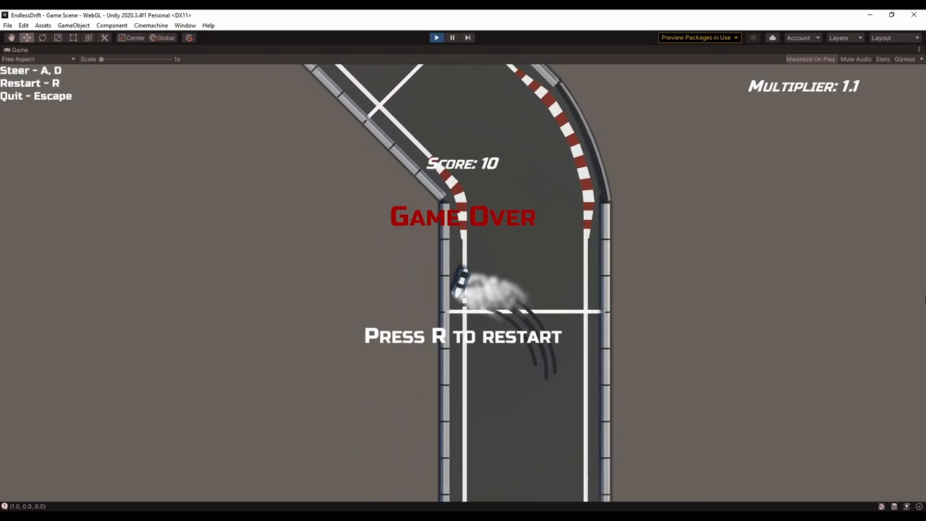
key(r)
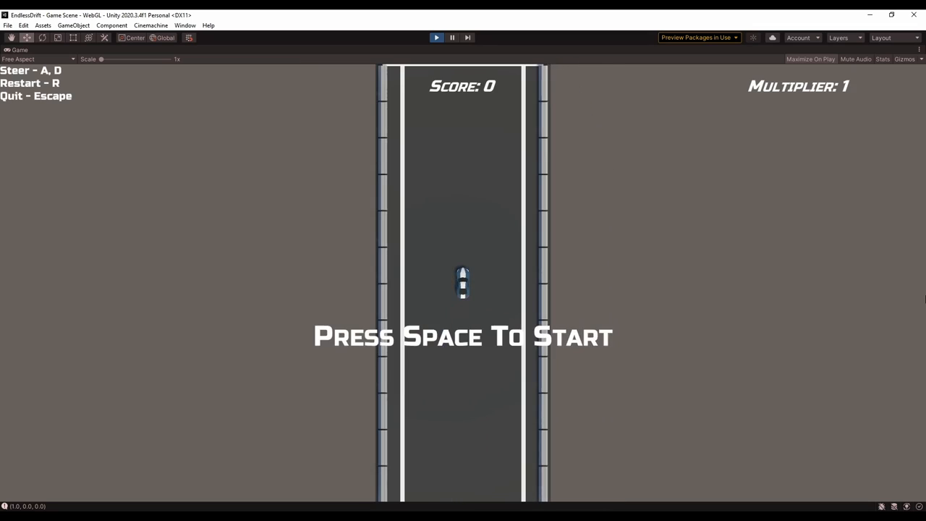
key(space)
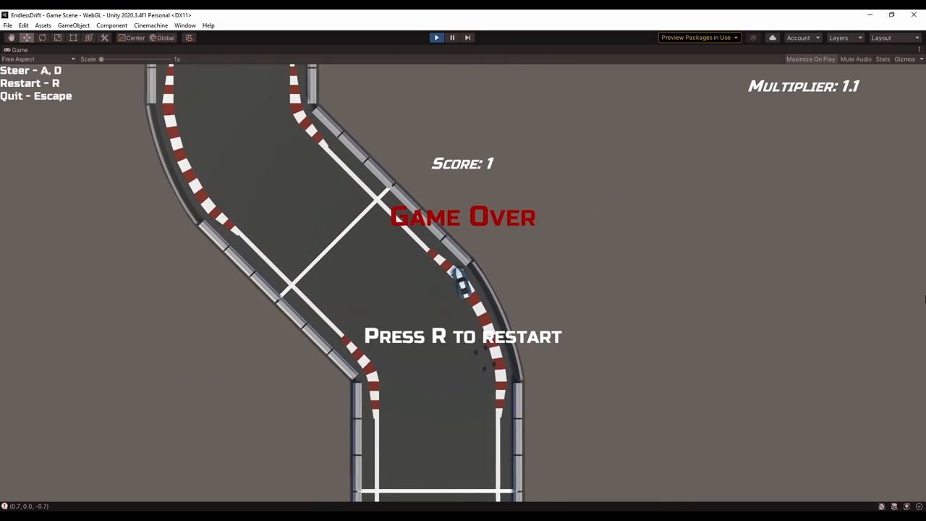
key(r)
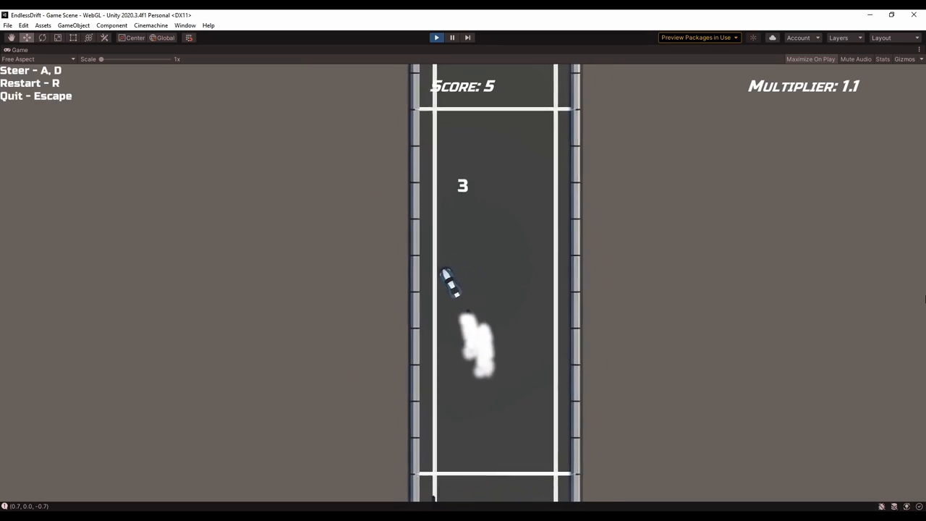
key(r)
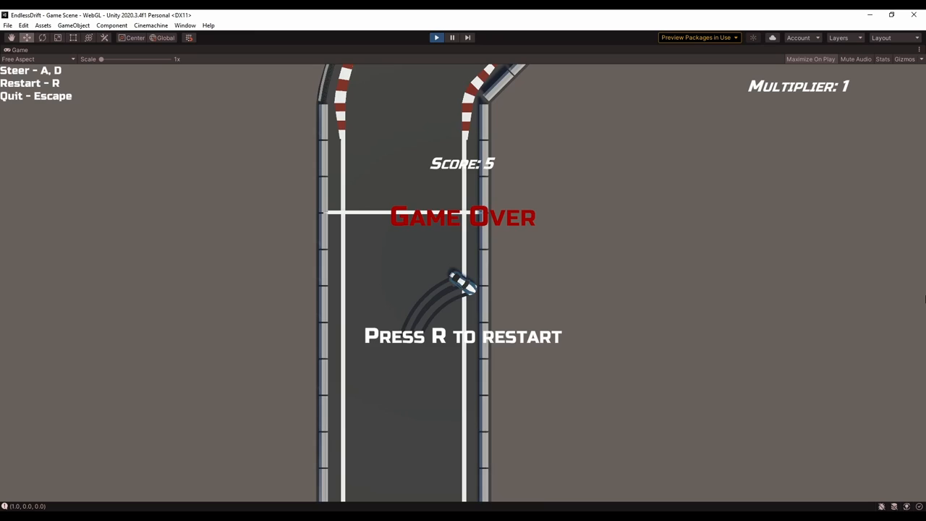
Step: Restart once more and begin a final run before moving on to the main menu work
key(r)
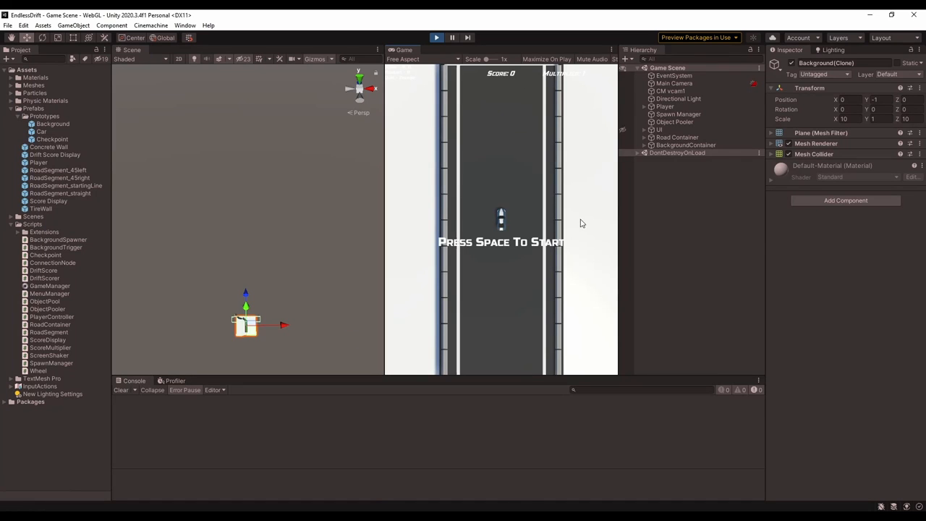
key(space)
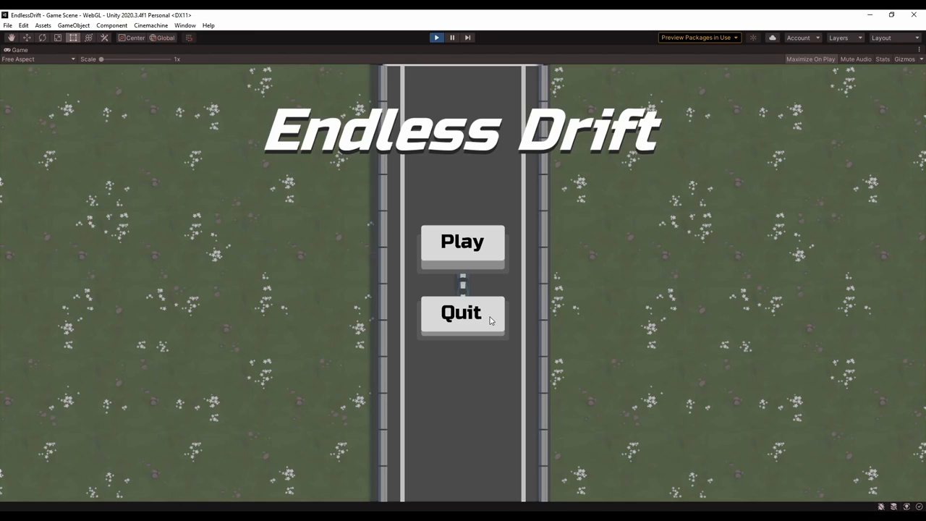
mouse_move(451, 327)
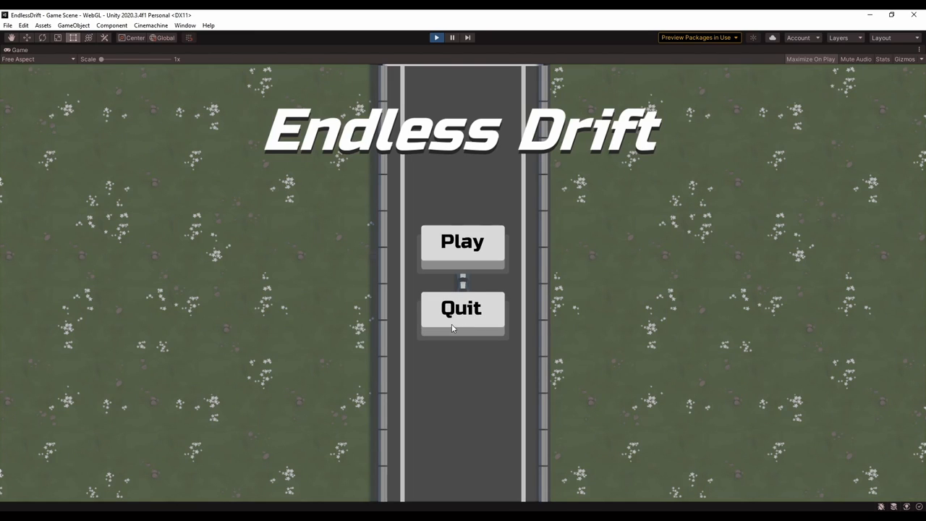
mouse_move(463, 246)
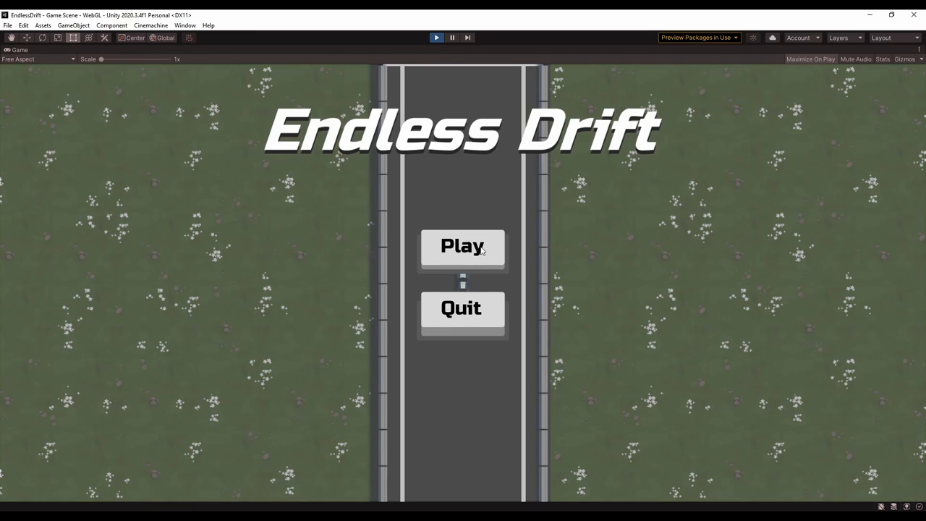
click(463, 246)
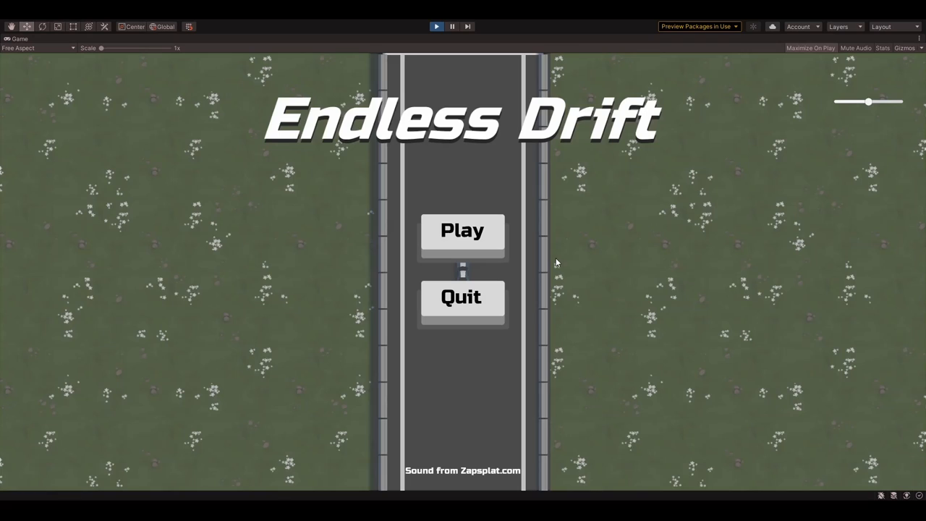
mouse_move(862, 118)
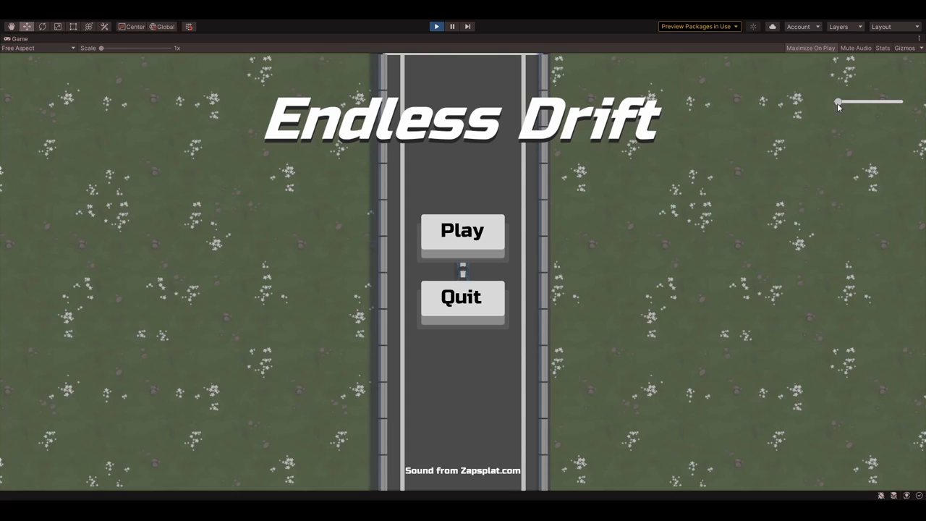
Step: Slide the music volume to maximum then about half, hit Play, and start driving
drag(838, 102, 900, 101)
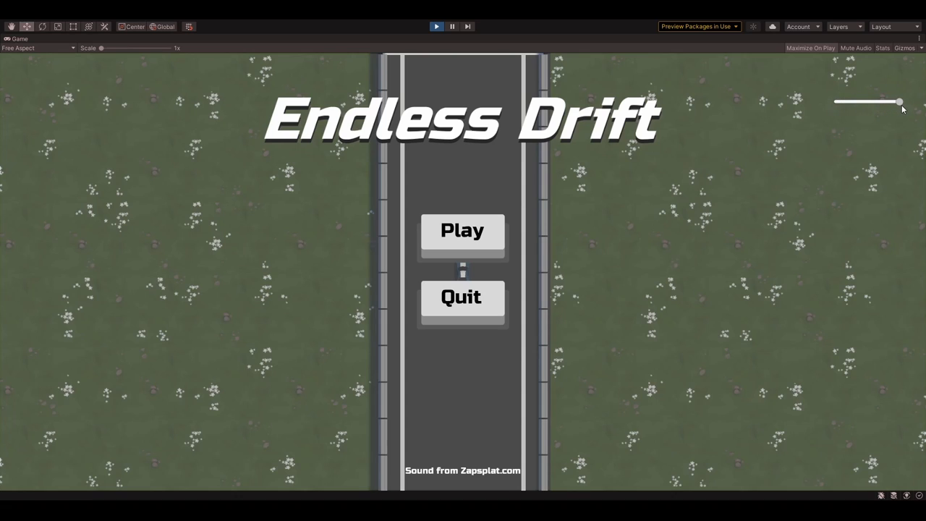
drag(900, 101, 865, 101)
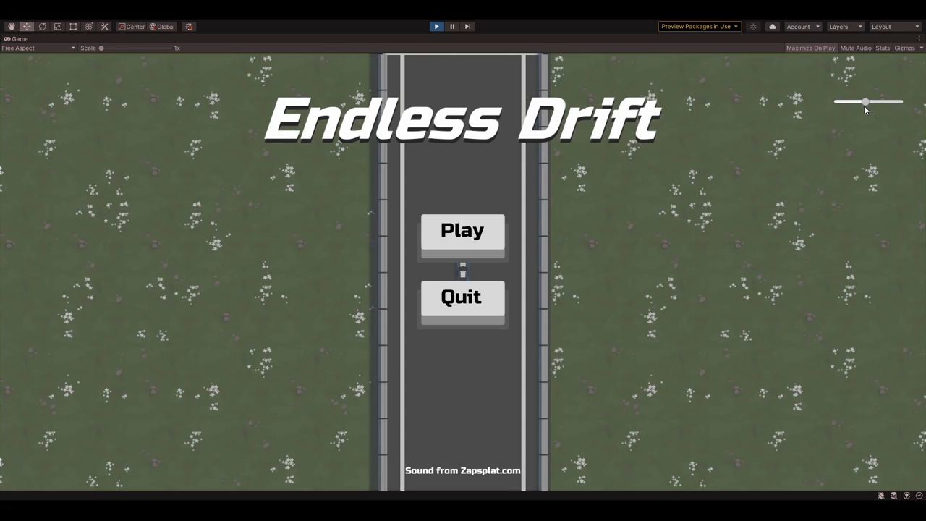
click(463, 230)
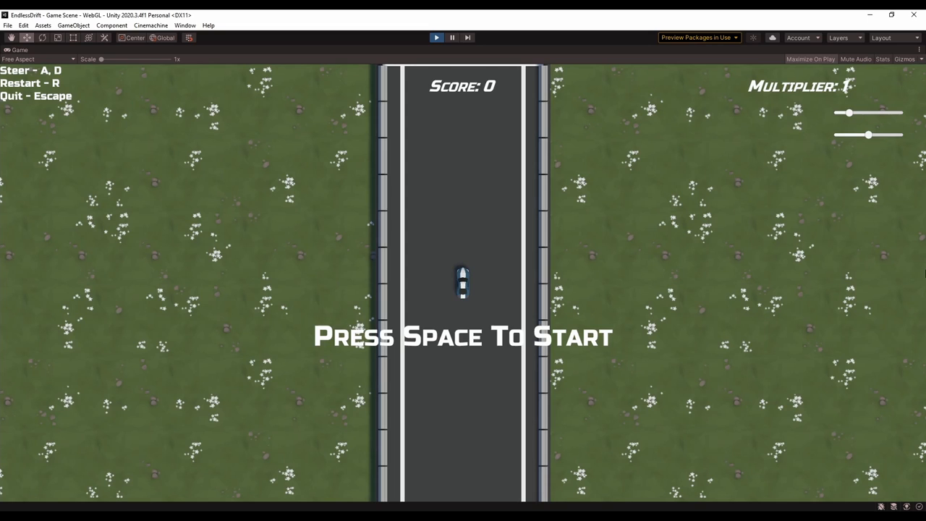
key(space)
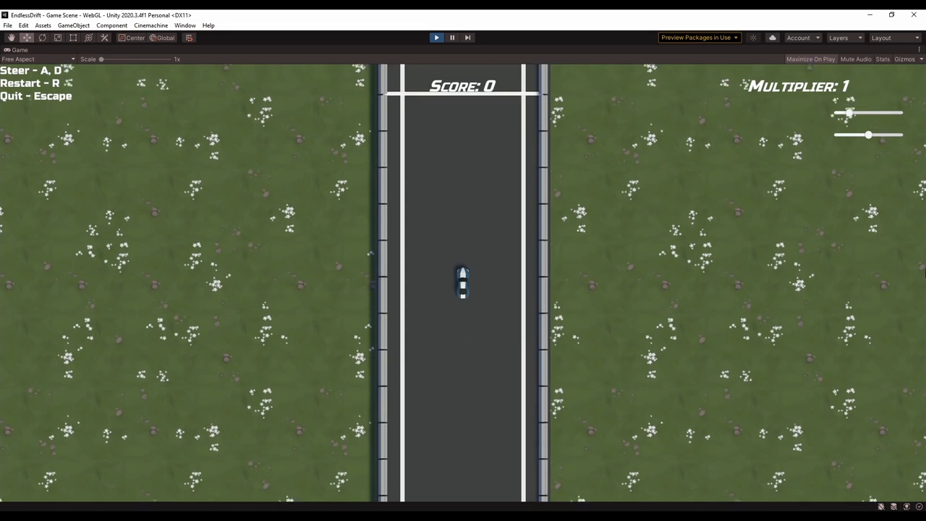